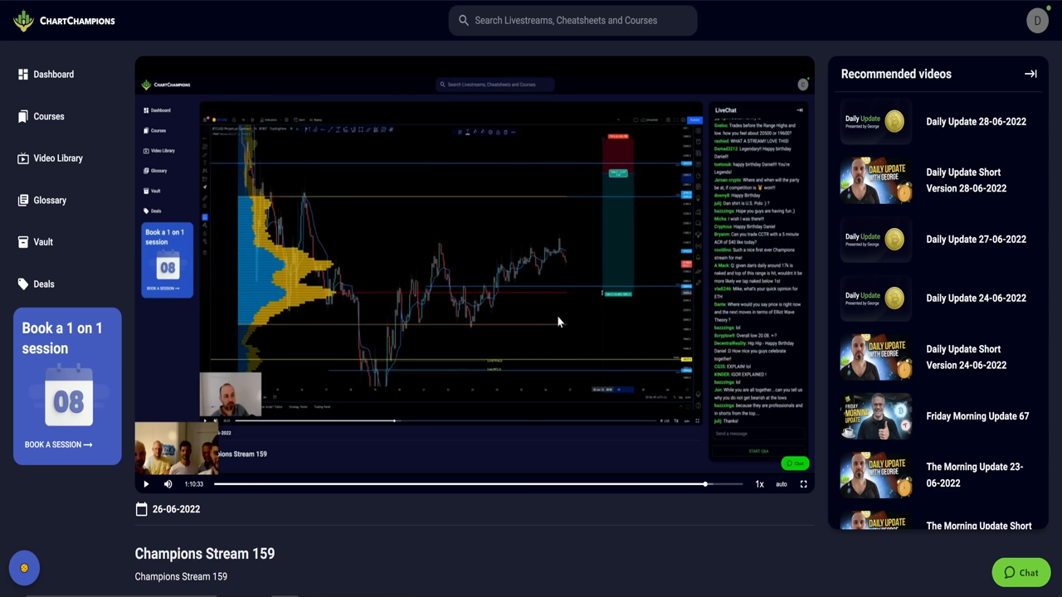
mouse_move(514, 315)
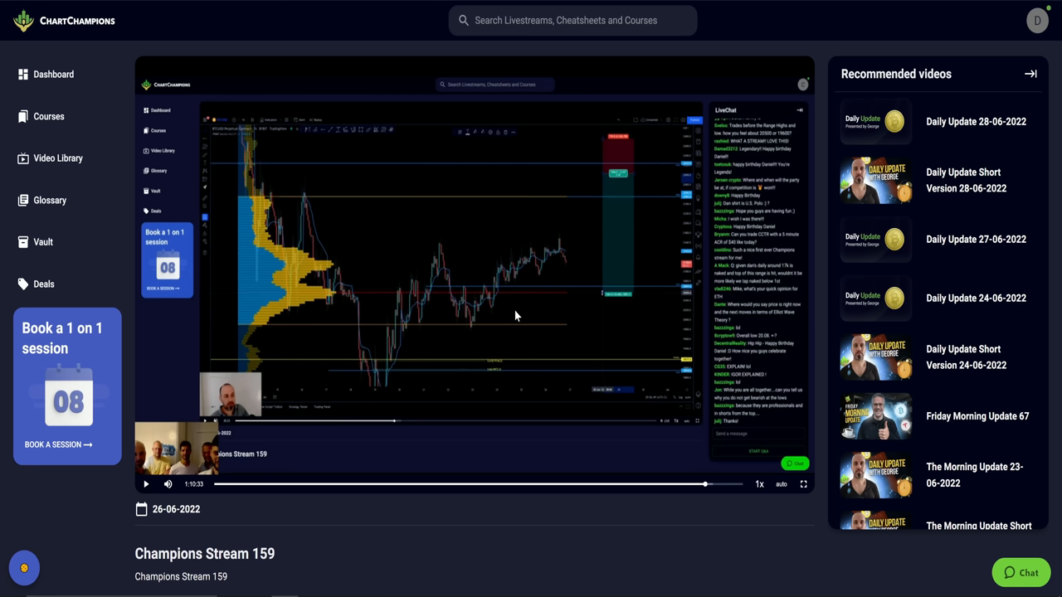
mouse_move(99, 70)
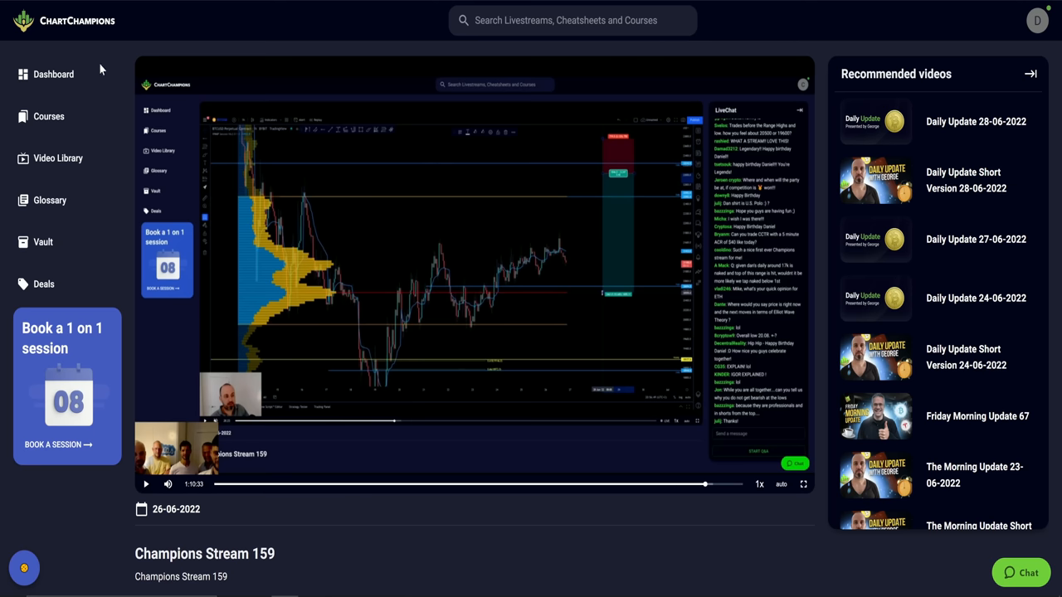
mouse_move(513, 262)
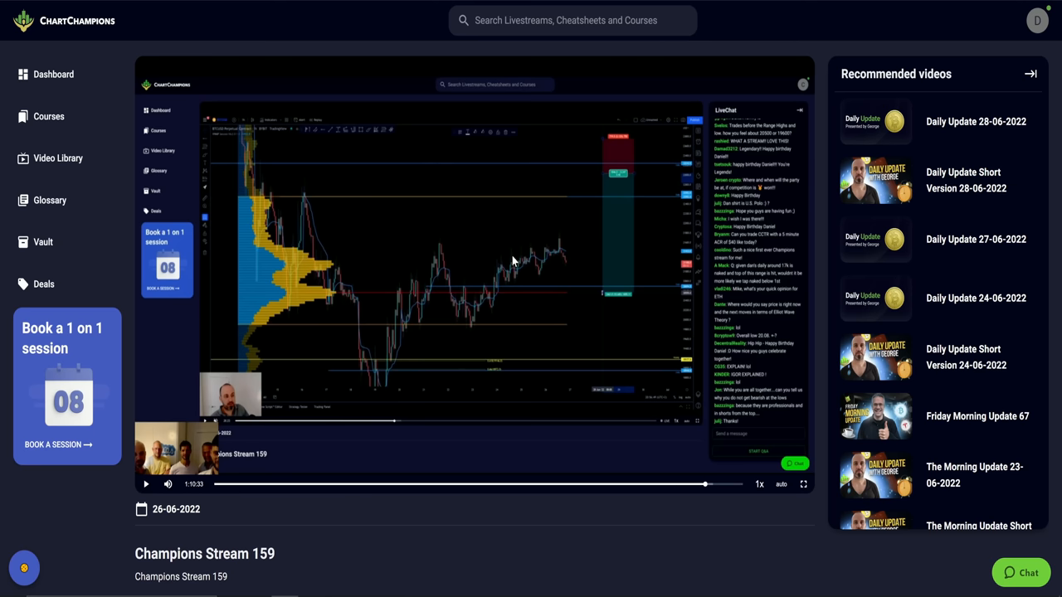
mouse_move(568, 140)
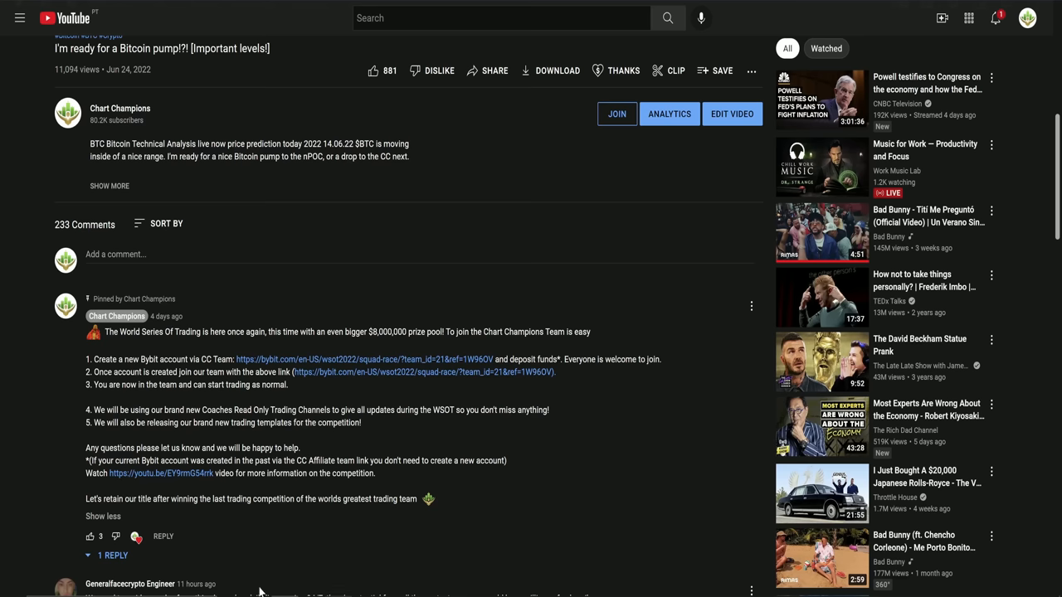
Step: Scroll the Champions Stream 159 replay page so the live chat sits beside the chart
scroll(down, 3)
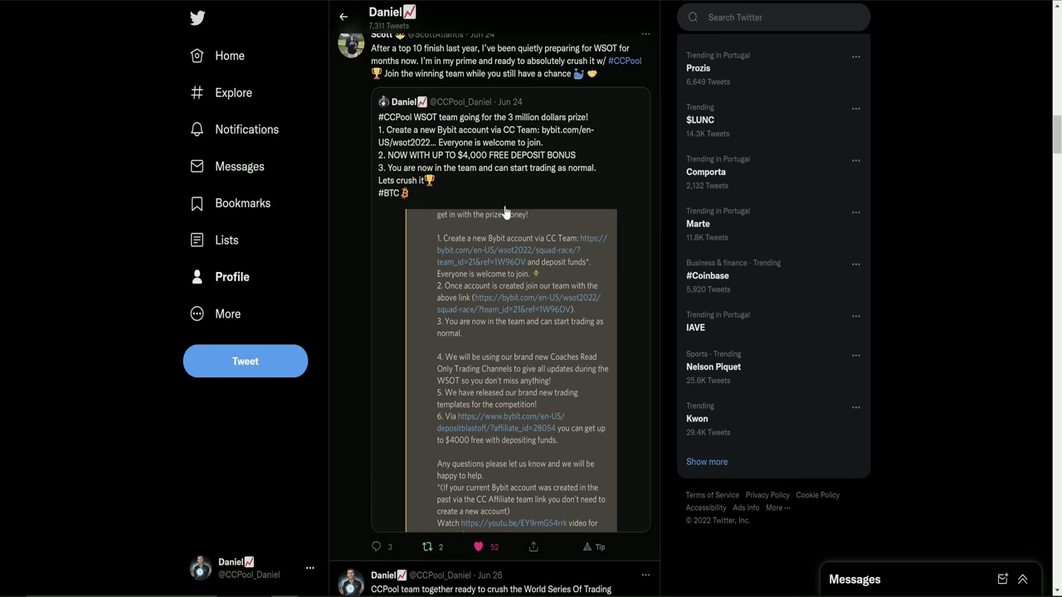
mouse_move(483, 219)
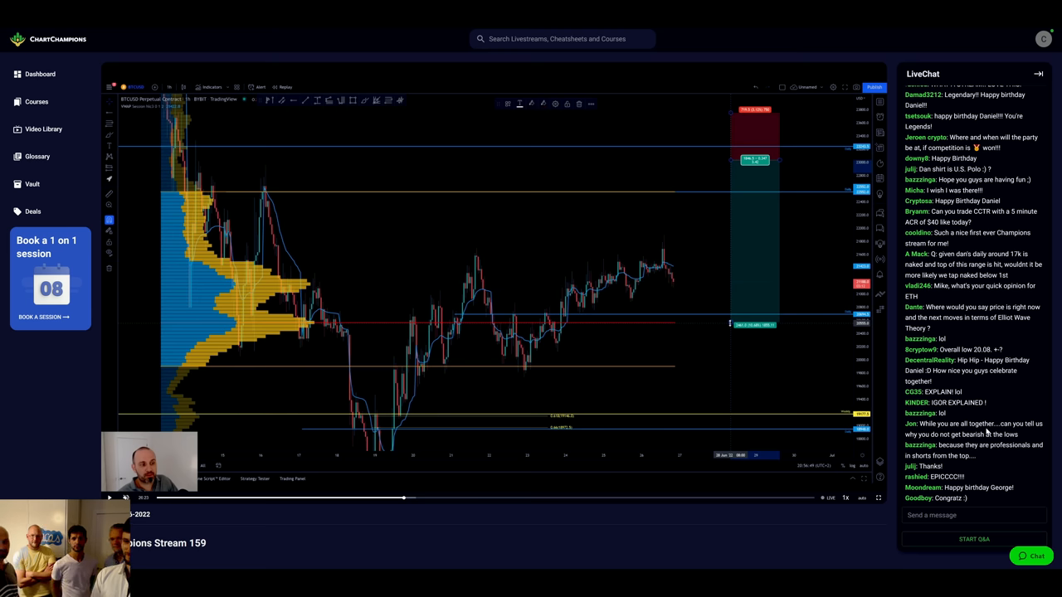
scroll(down, 3)
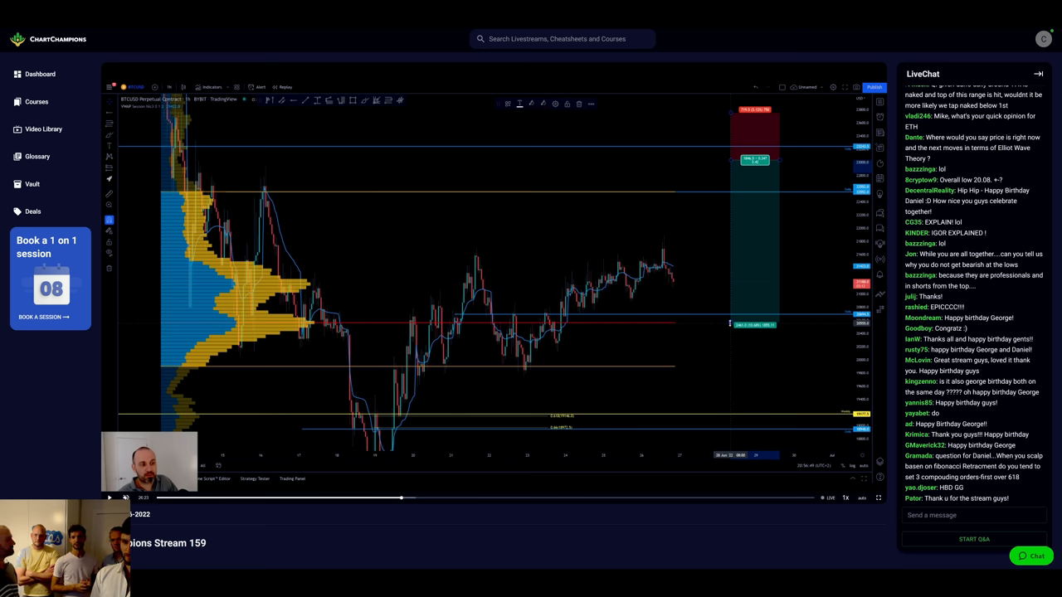
scroll(down, 3)
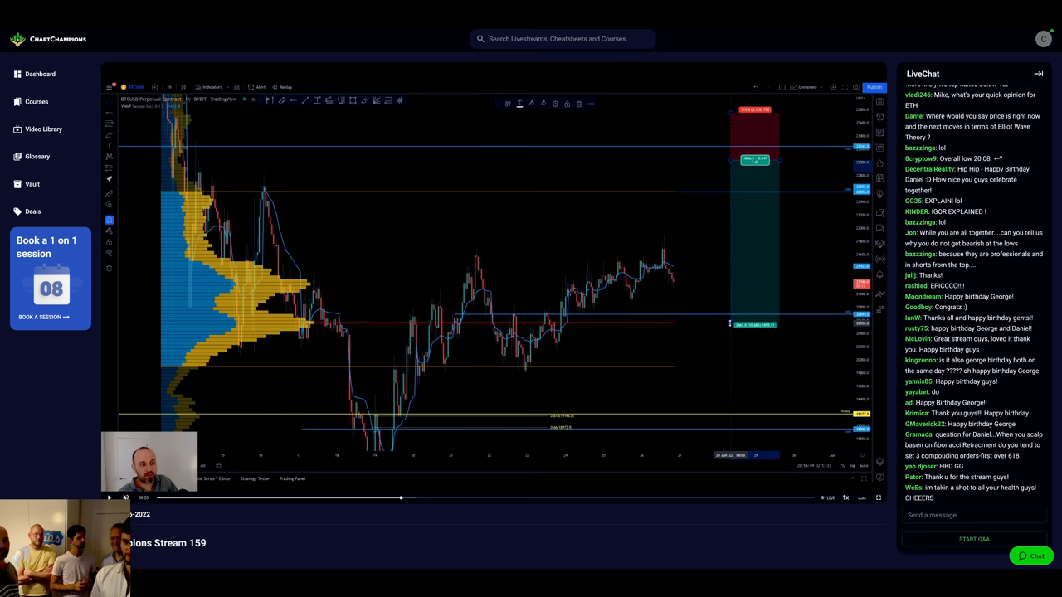
scroll(down, 3)
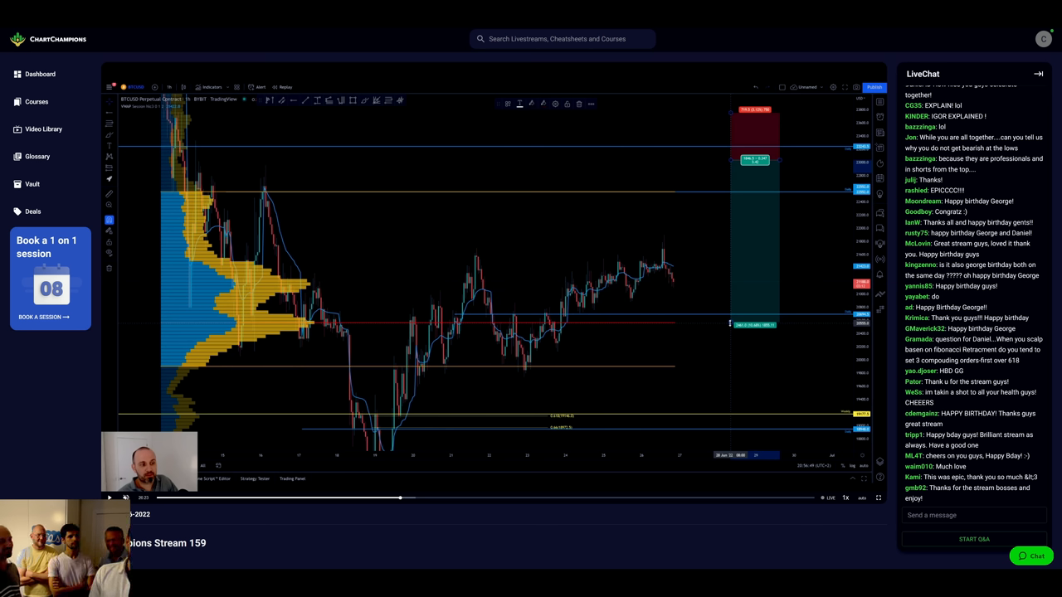
scroll(down, 3)
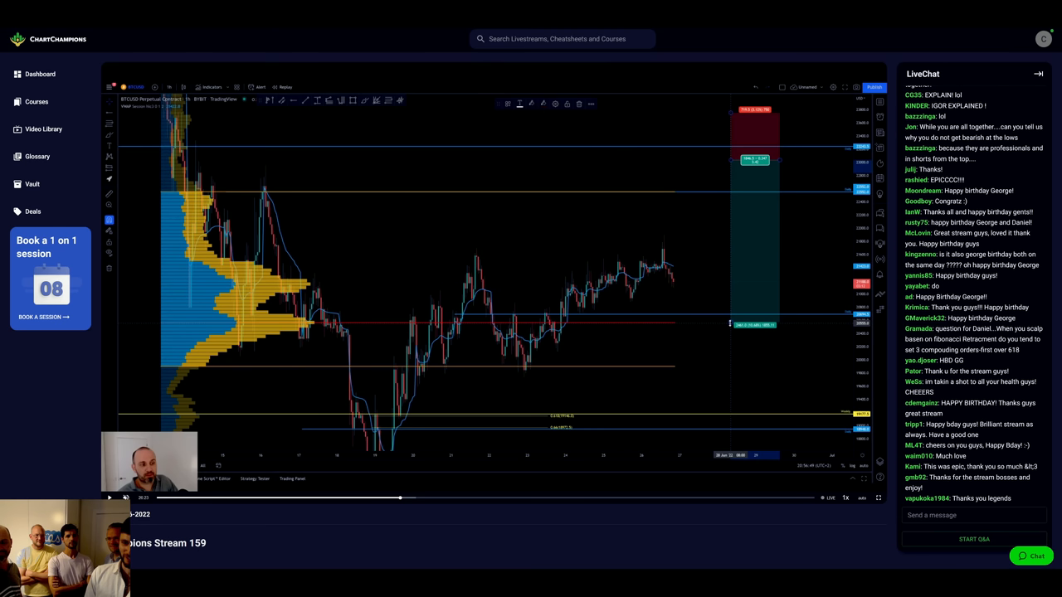
scroll(down, 3)
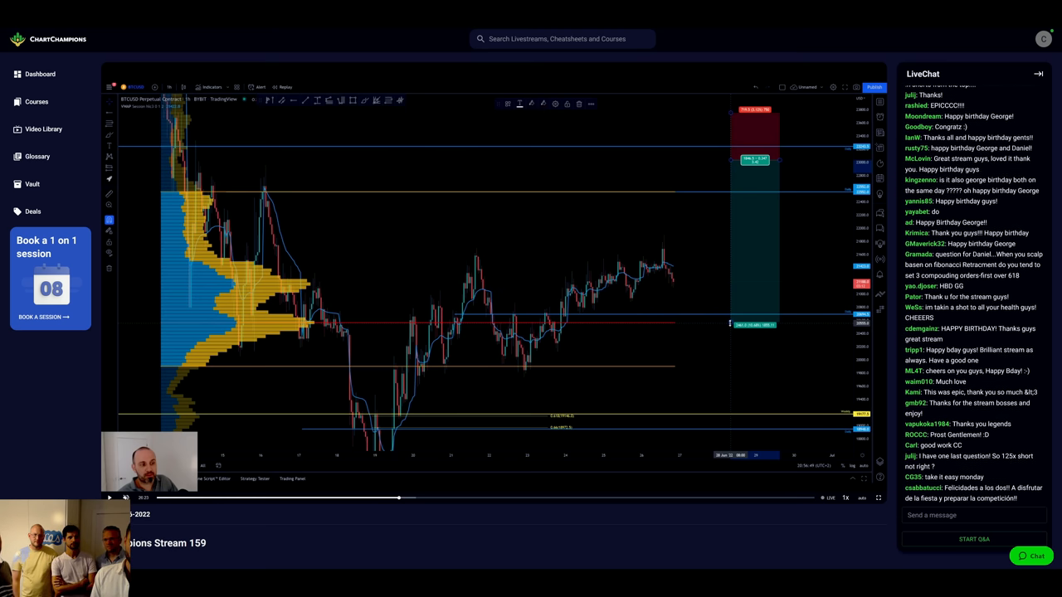
scroll(down, 3)
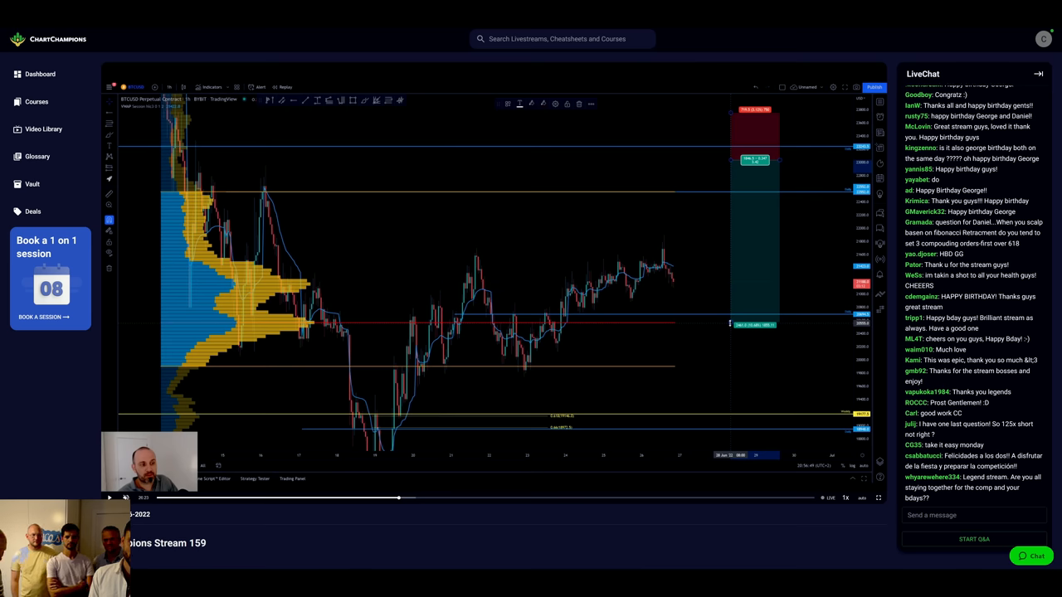
scroll(down, 3)
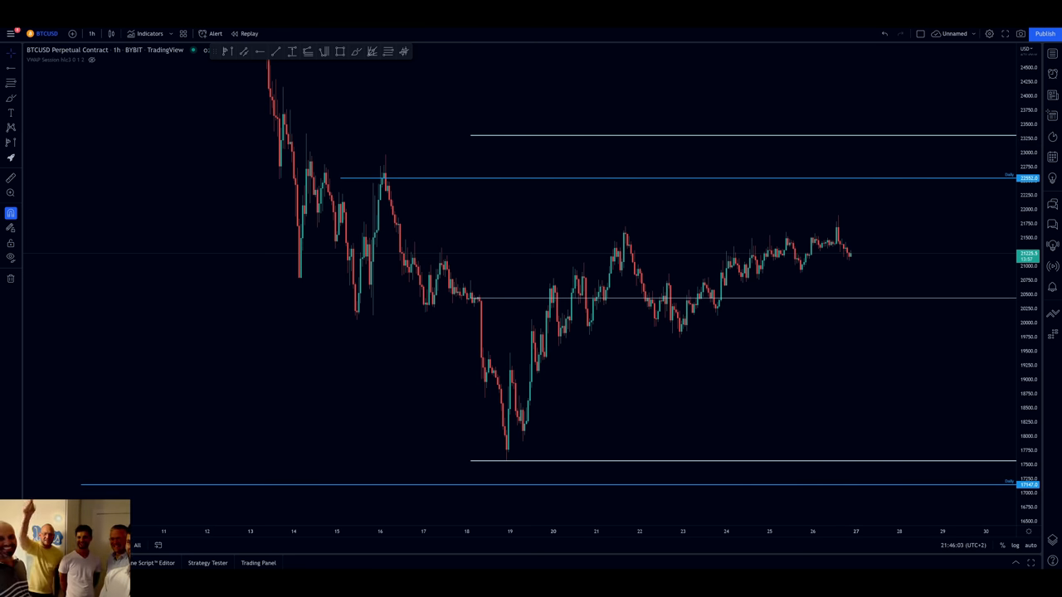
mouse_move(730, 219)
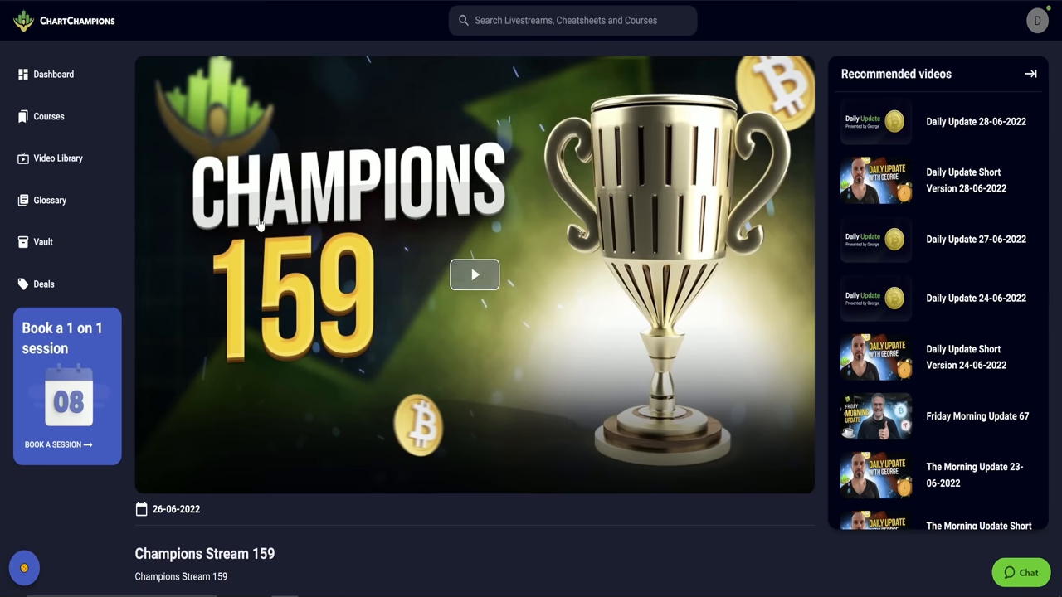
mouse_move(75, 108)
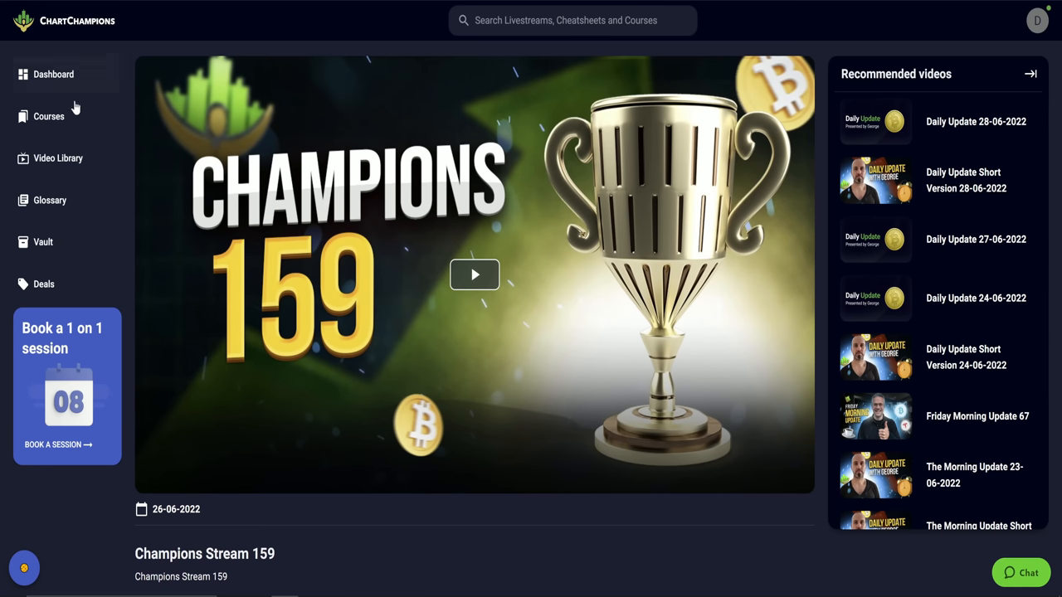
Step: Show the Video Library from the sidebar and browse down its daily updates and streams
click(58, 157)
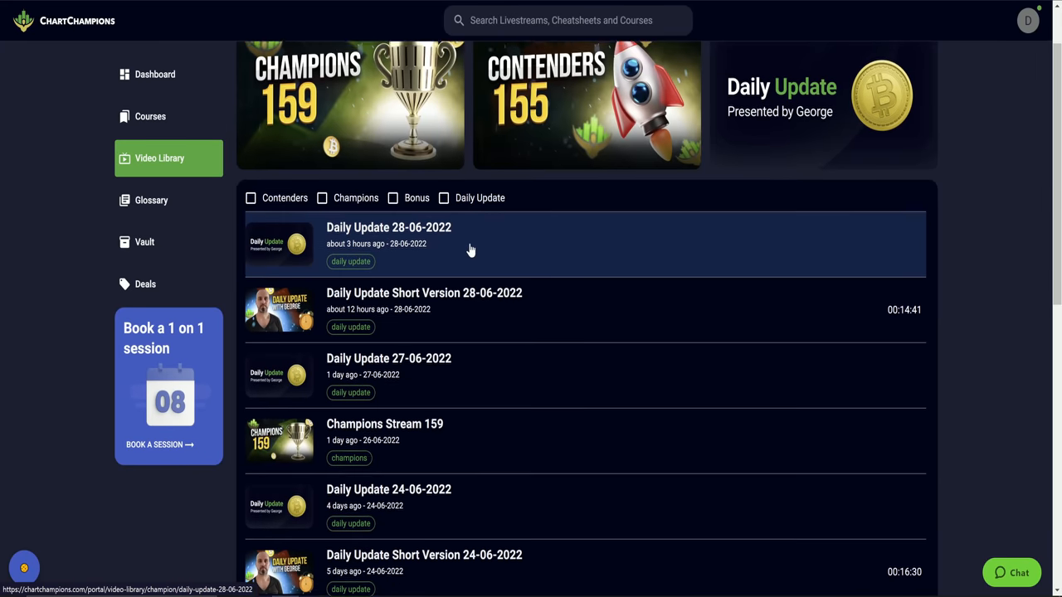
scroll(down, 3)
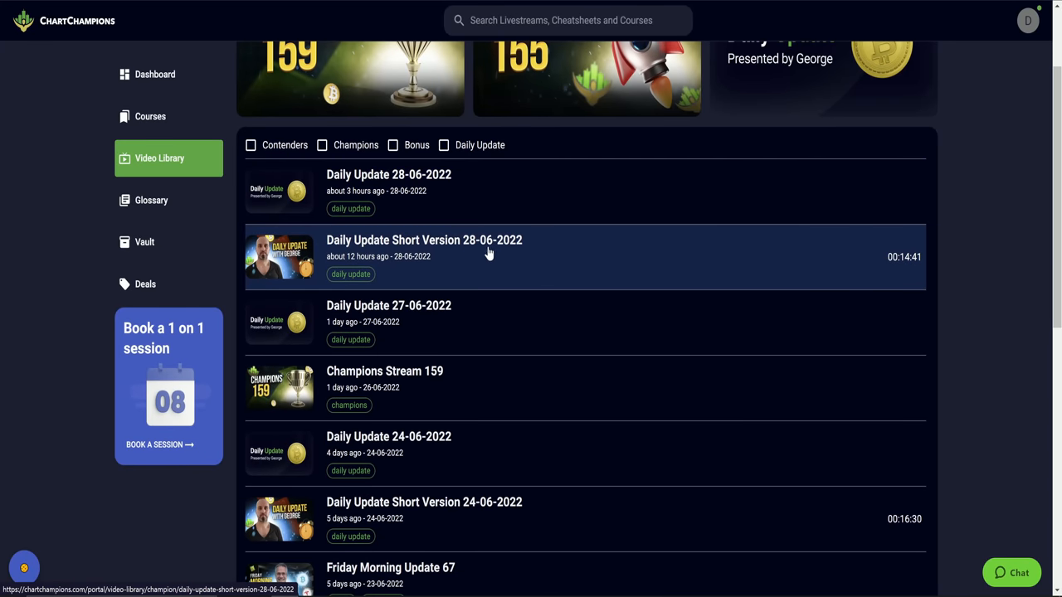
scroll(down, 3)
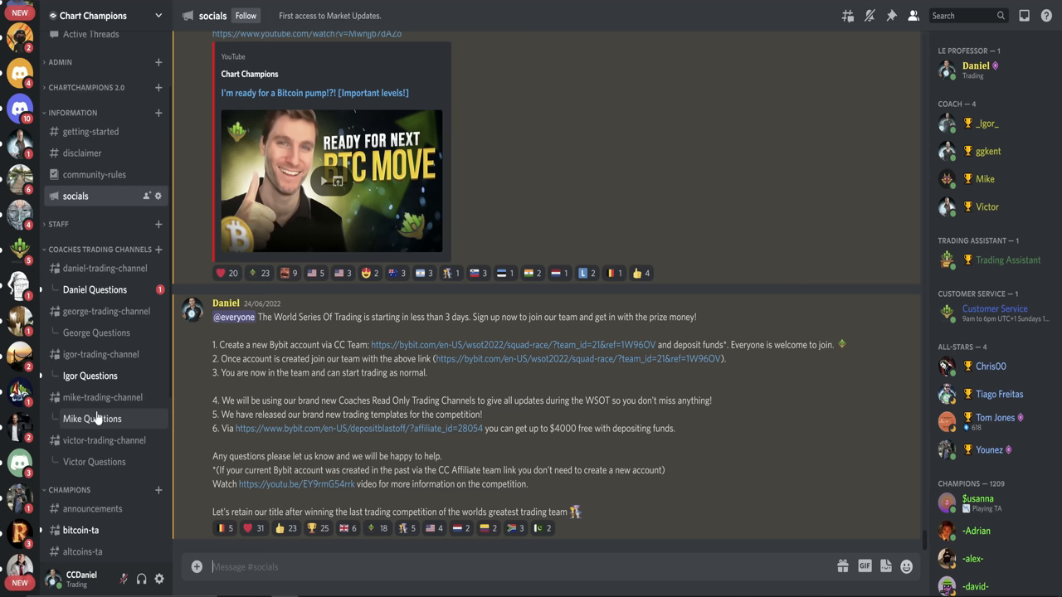
mouse_move(94, 289)
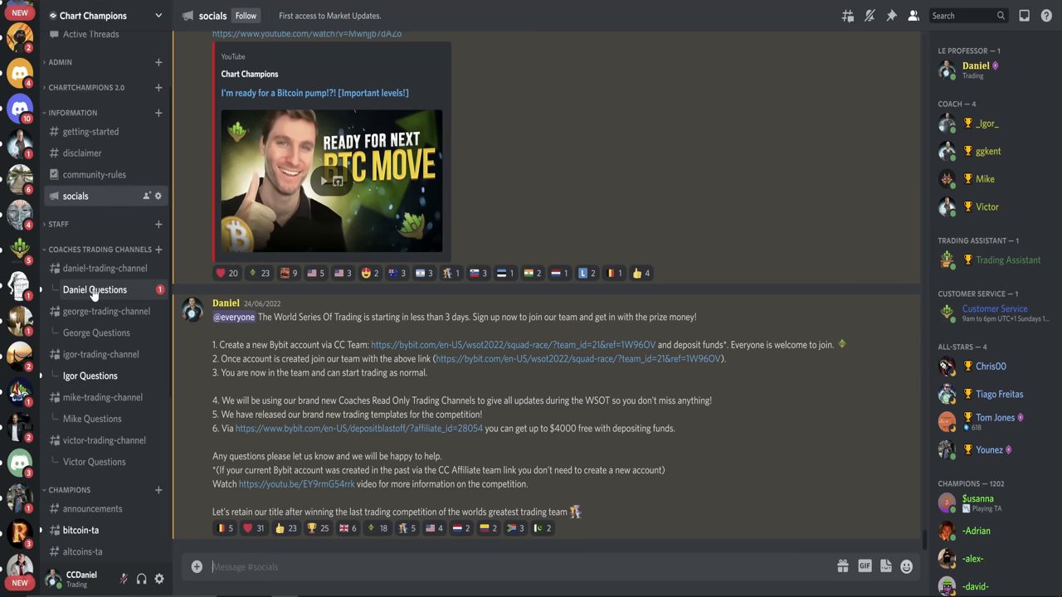
mouse_move(886, 167)
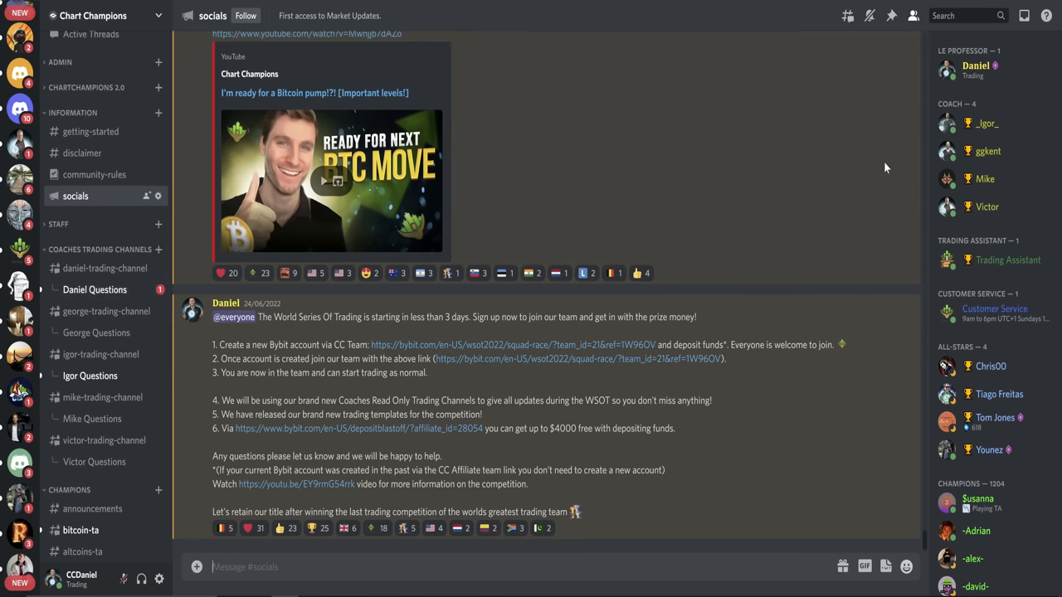
mouse_move(587, 182)
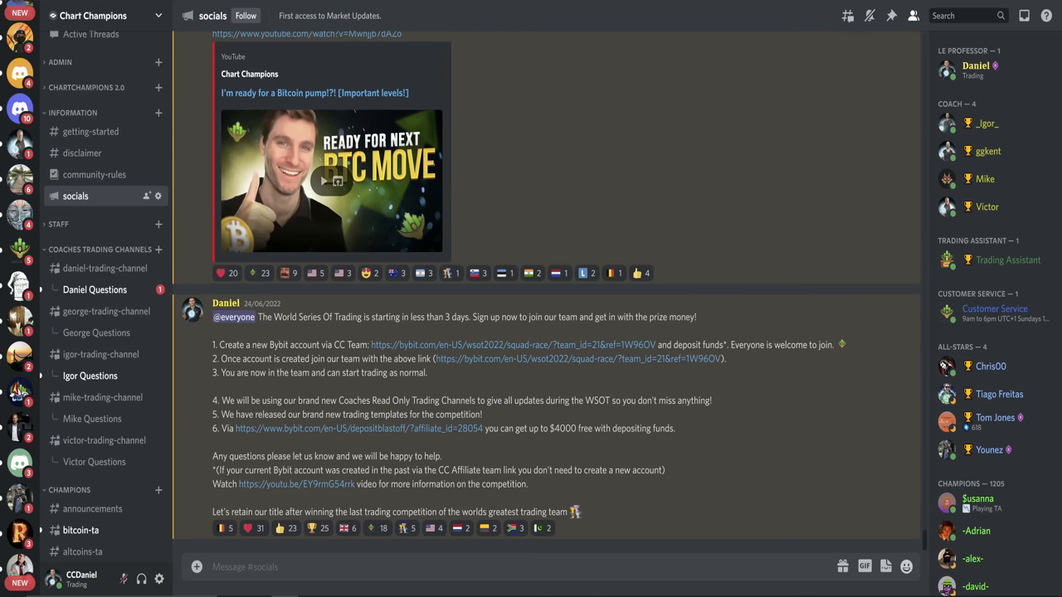
mouse_move(94, 289)
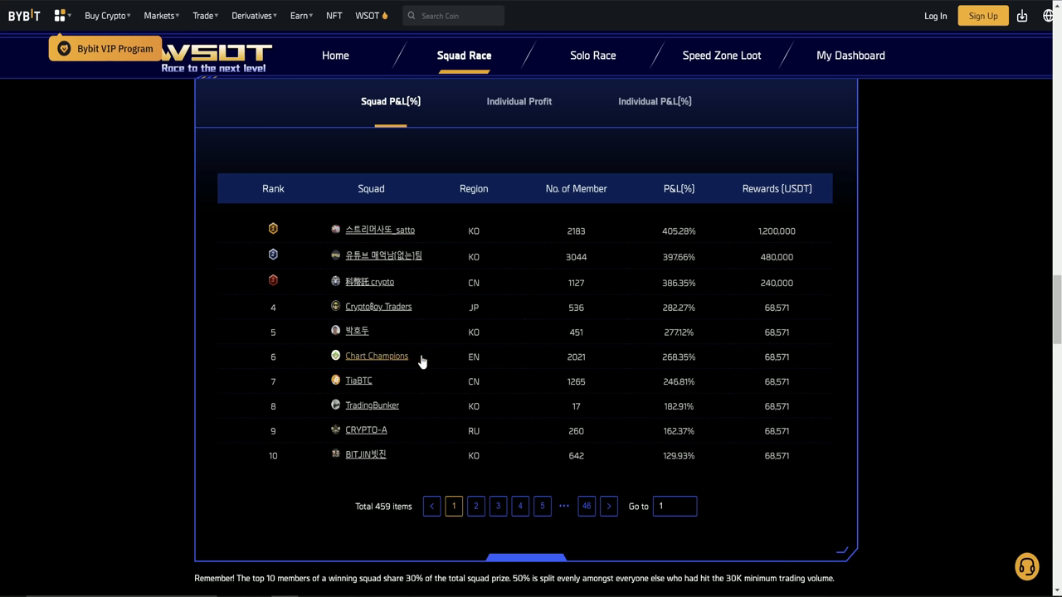
mouse_move(423, 362)
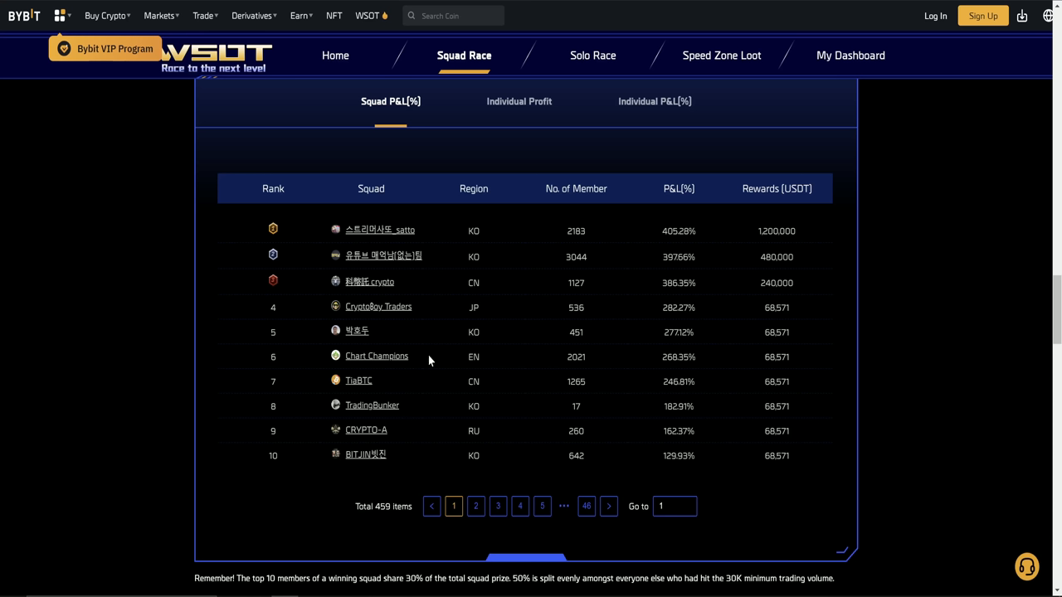
mouse_move(763, 368)
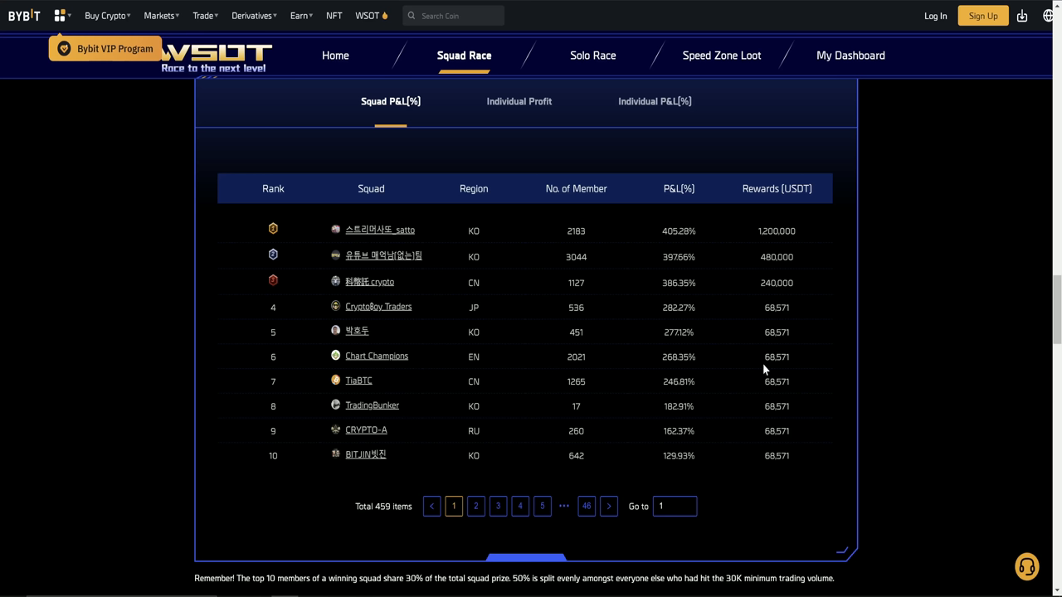
mouse_move(760, 364)
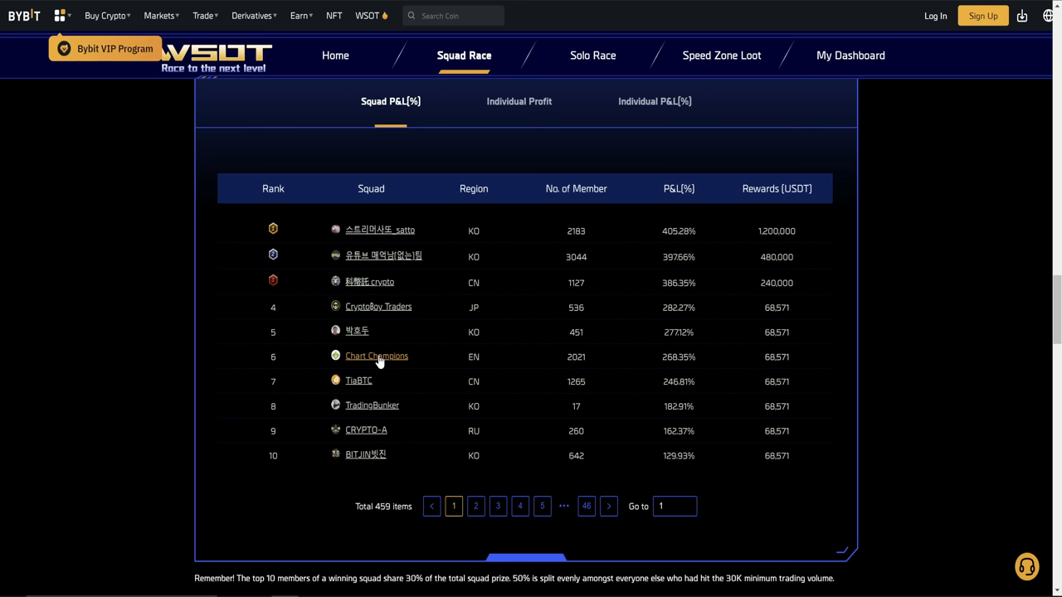
mouse_move(687, 267)
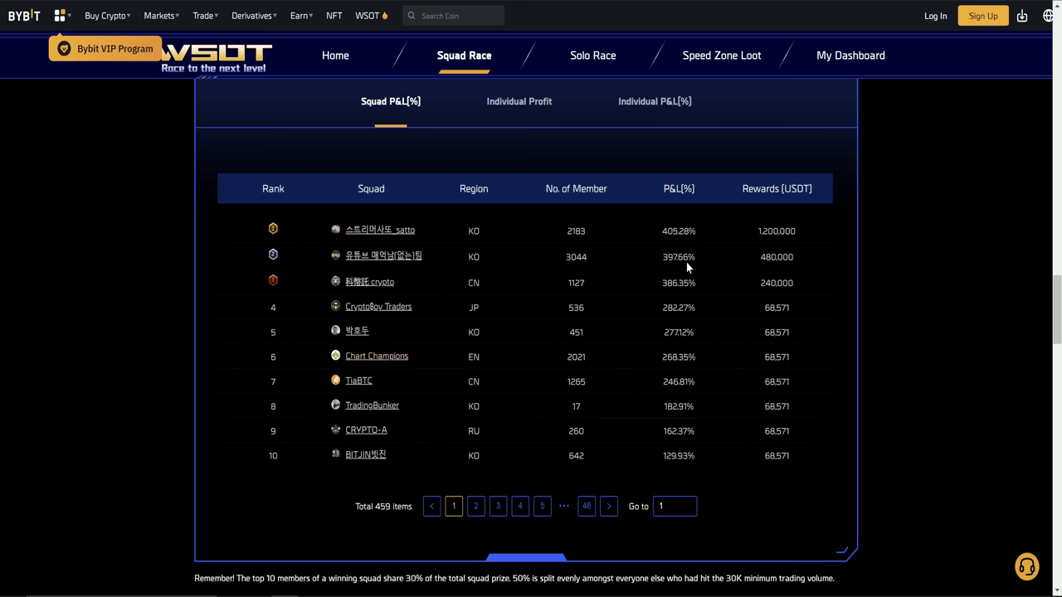
Step: View the Chart Champions squad details from the Squad P&L[%] rankings table
click(375, 355)
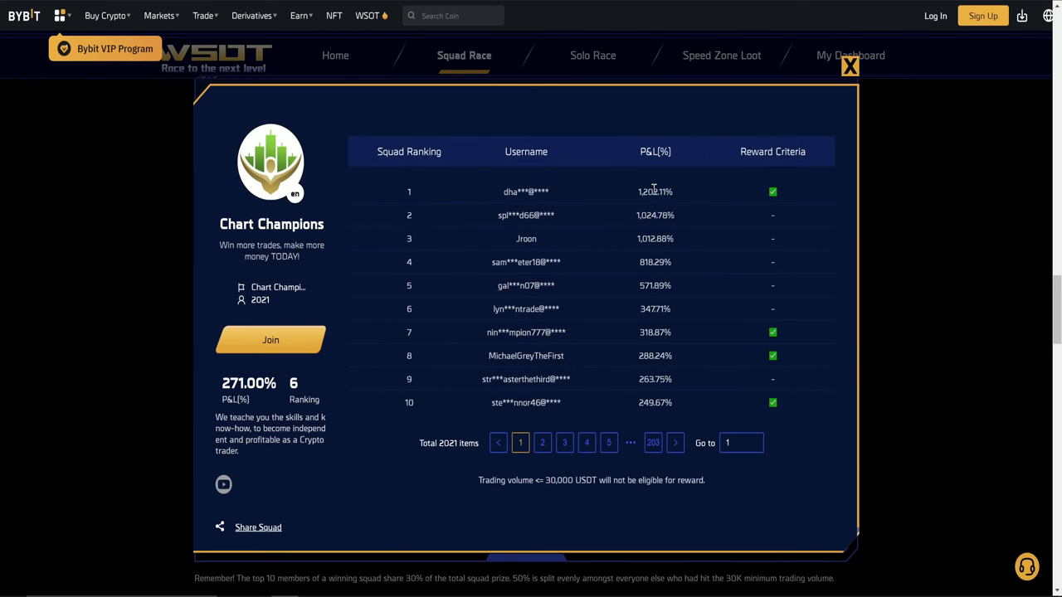
mouse_move(939, 322)
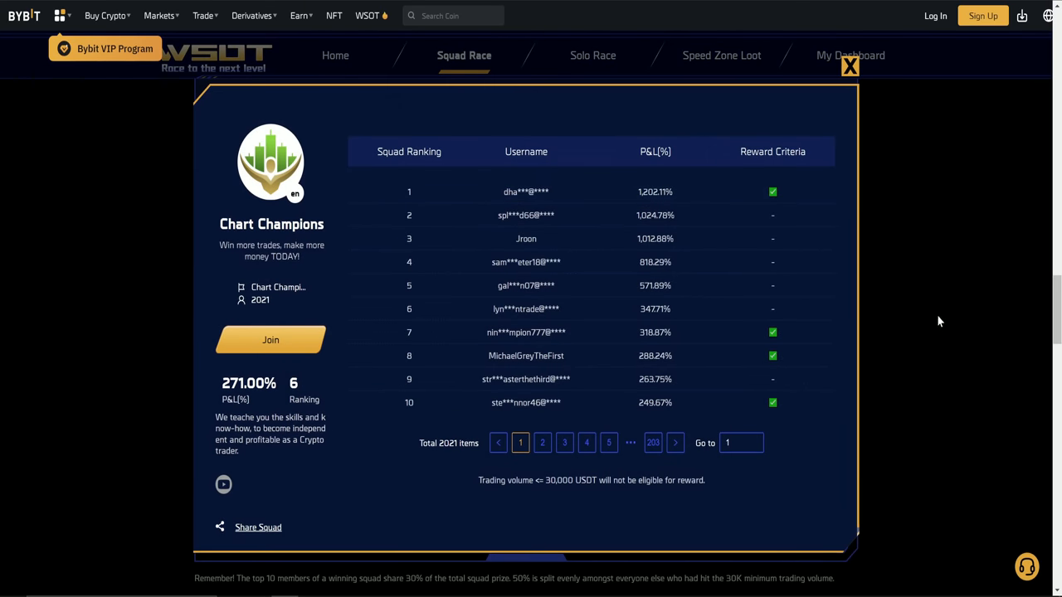
mouse_move(909, 342)
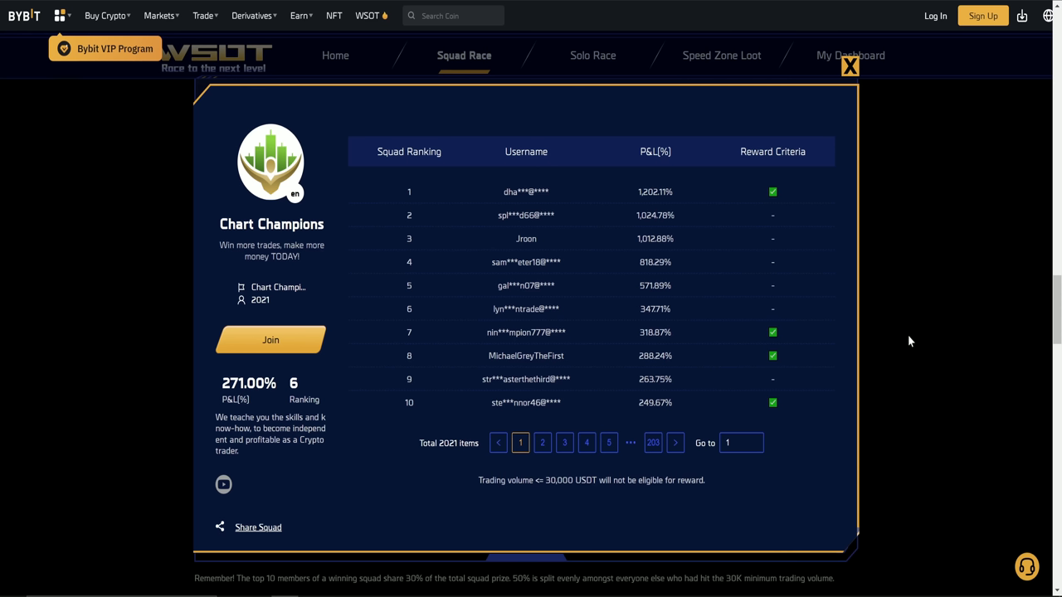
mouse_move(850, 68)
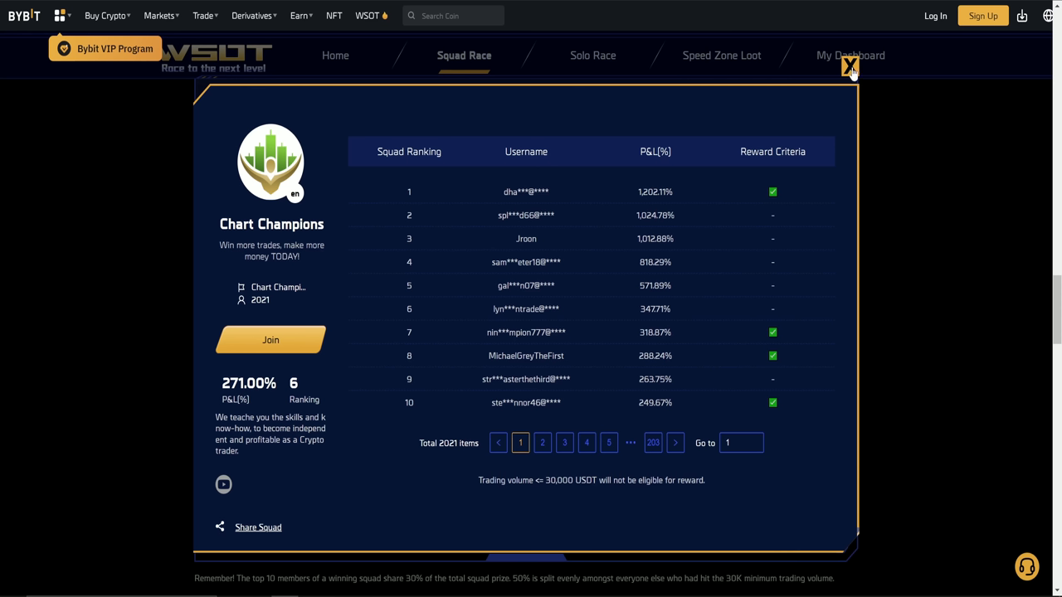
Step: Close the Chart Champions squad popup to return to the squad rankings table
click(849, 66)
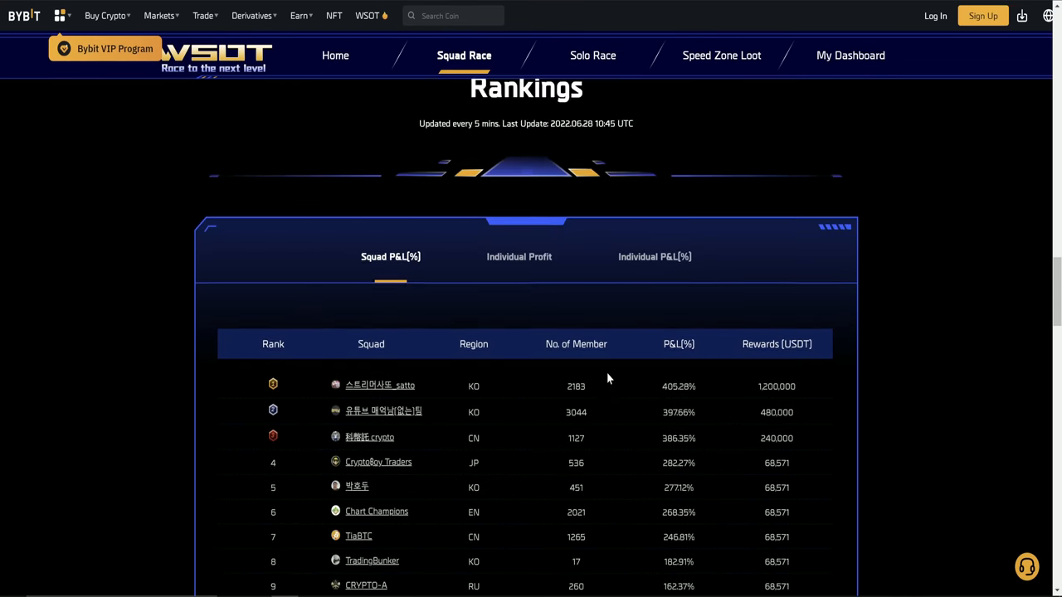
Step: Scroll the WSOT Squad Race page to its header with the 8,000,000 USDT prize pool
scroll(down, 3)
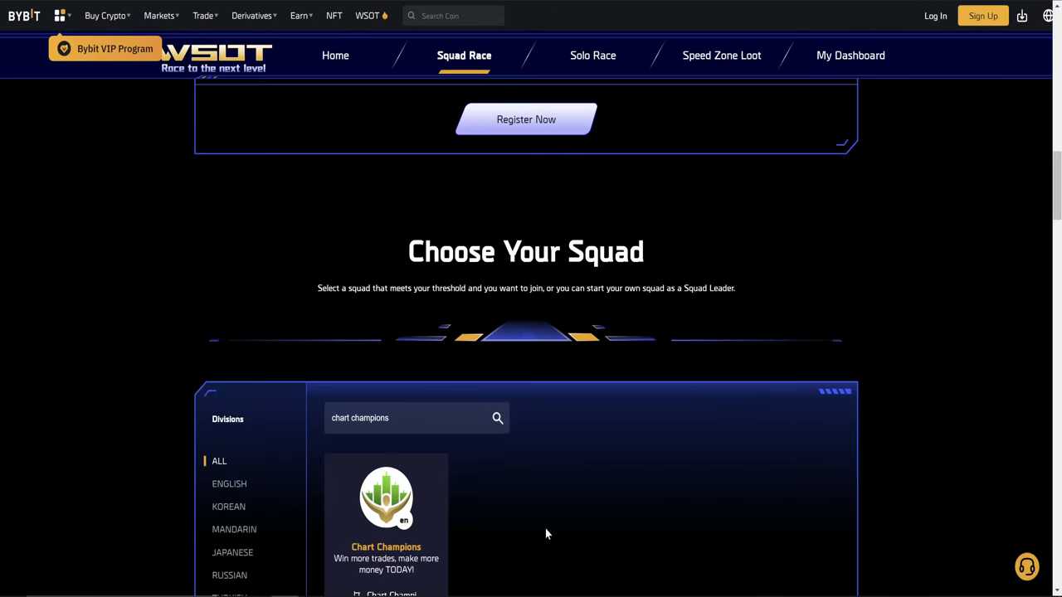
scroll(up, 3)
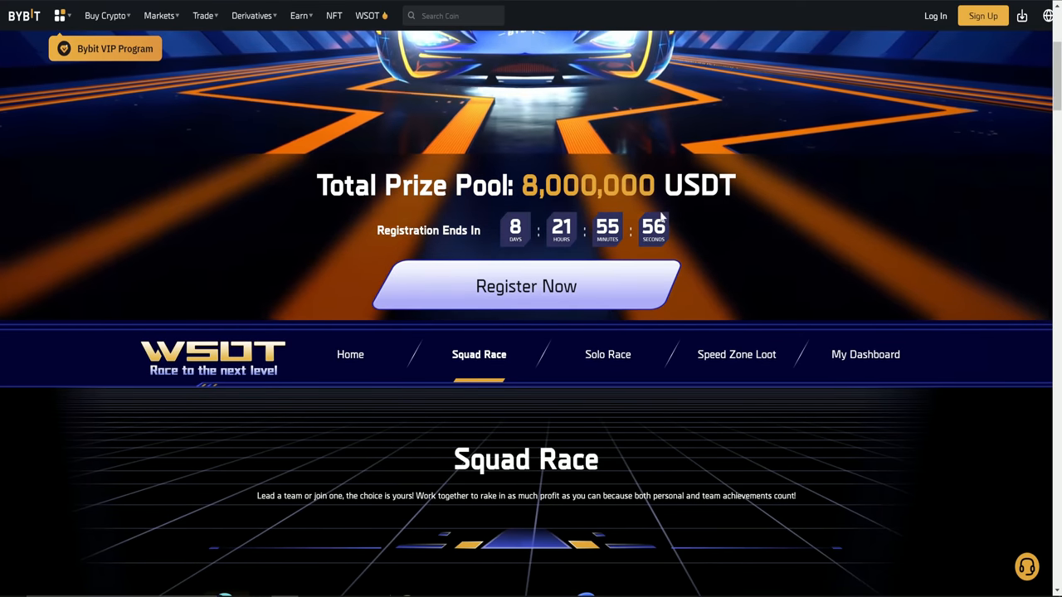
scroll(down, 3)
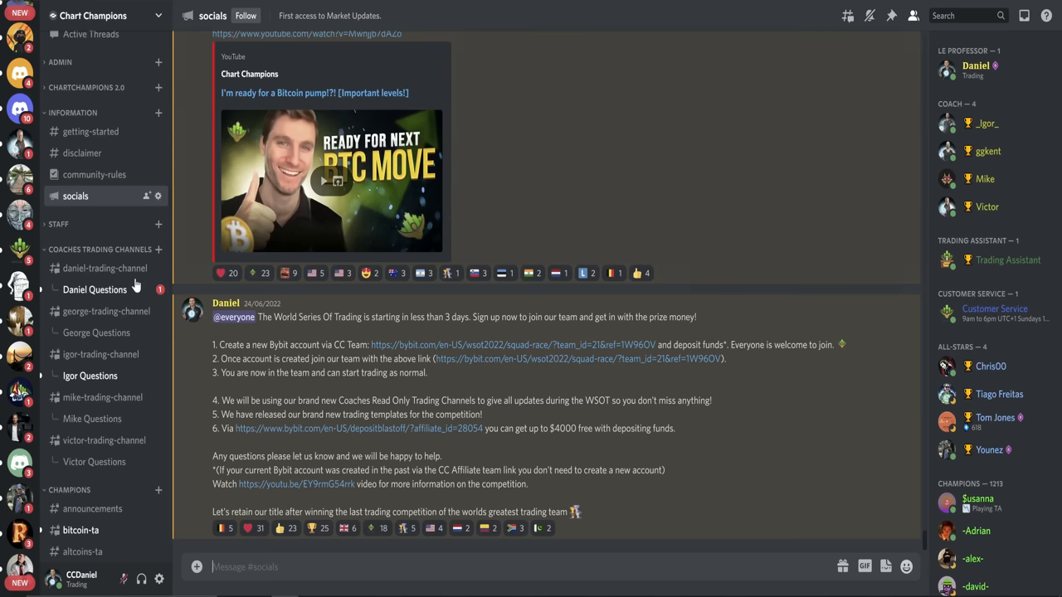
mouse_move(90, 375)
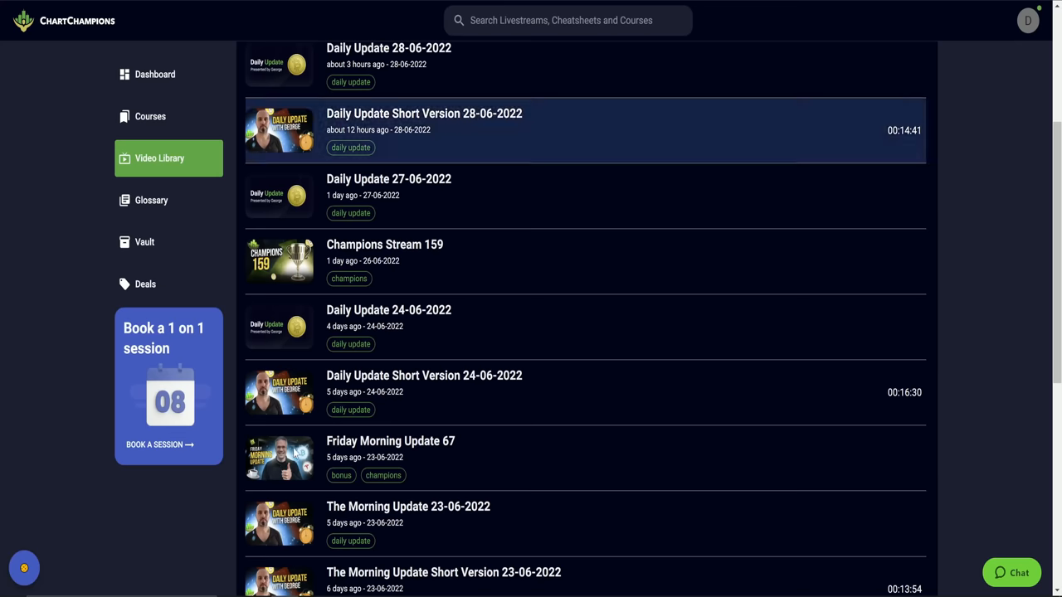
mouse_move(235, 275)
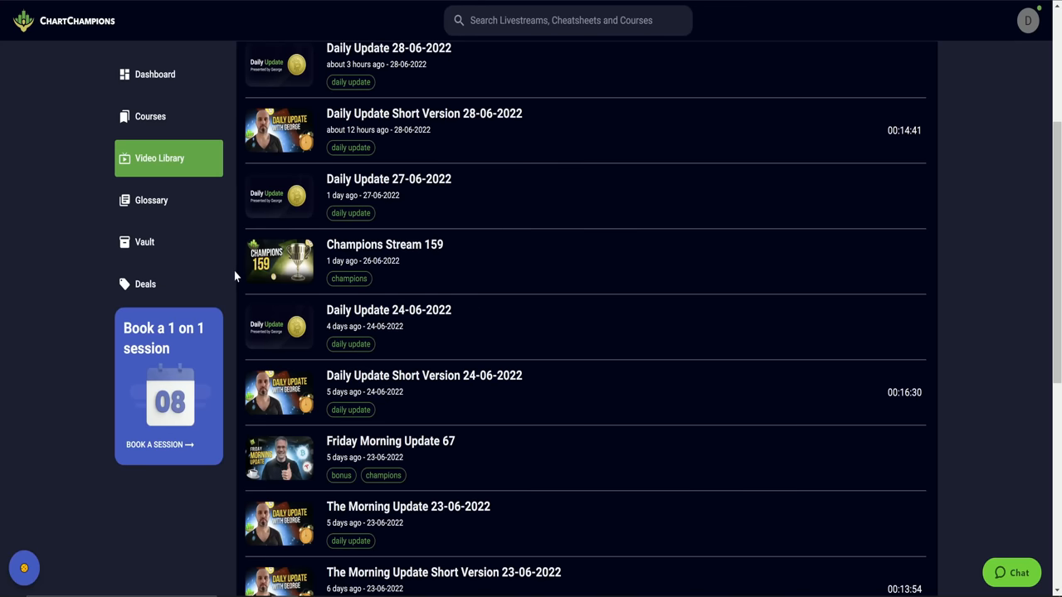
mouse_move(614, 413)
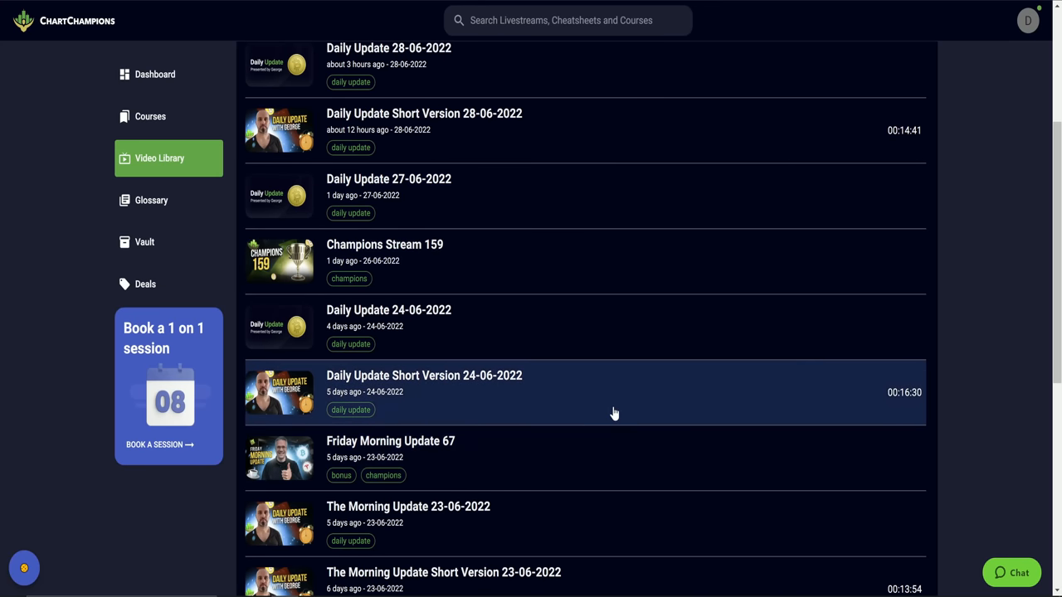